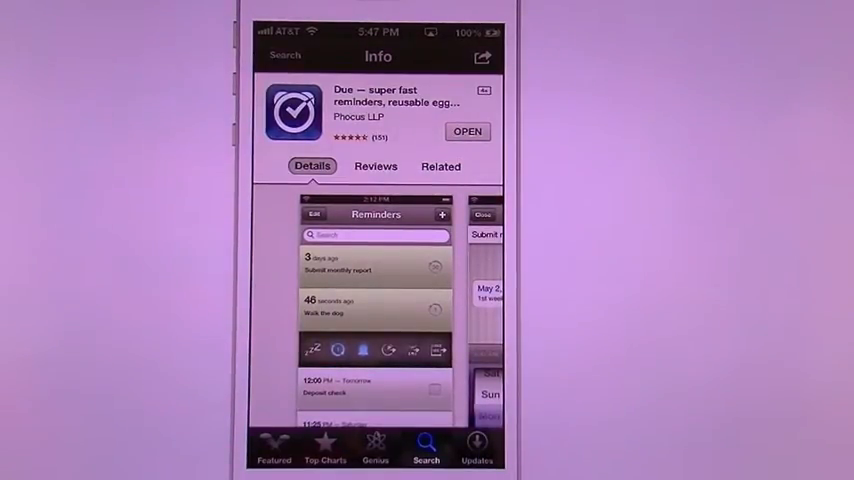
# Expand the Due listing's description and read through its features and What's New notes.
pyautogui.scroll(-3)
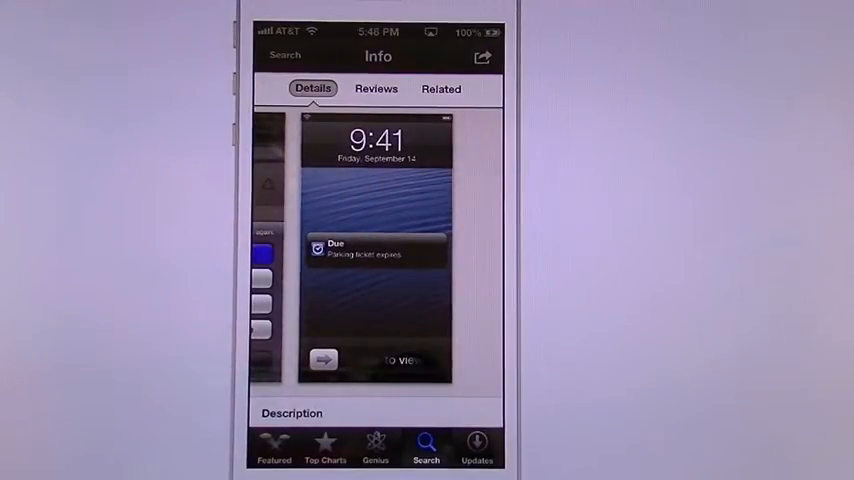
pyautogui.scroll(-3)
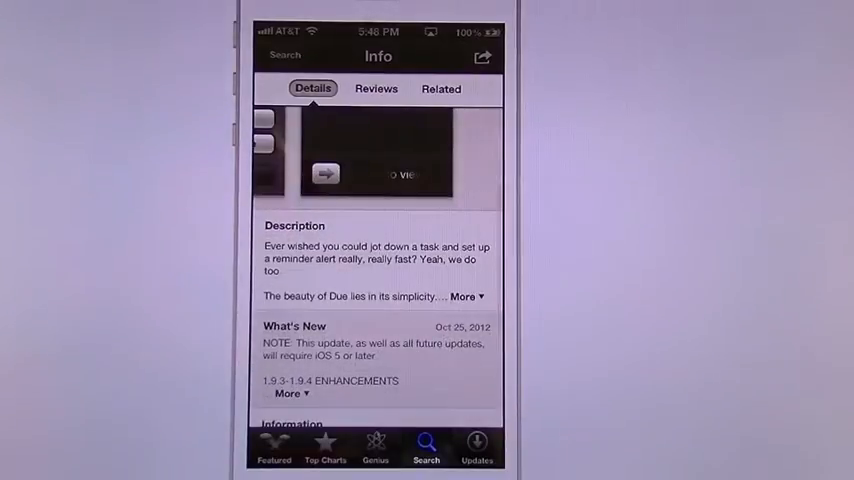
pyautogui.click(464, 296)
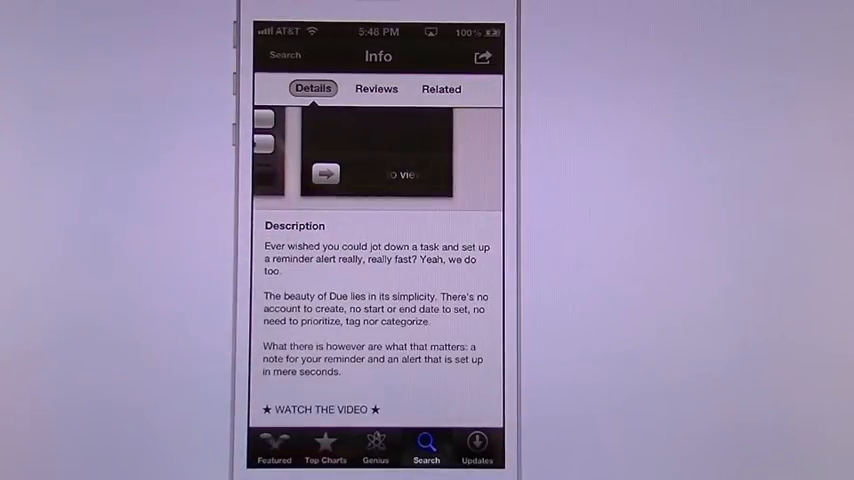
pyautogui.scroll(-3)
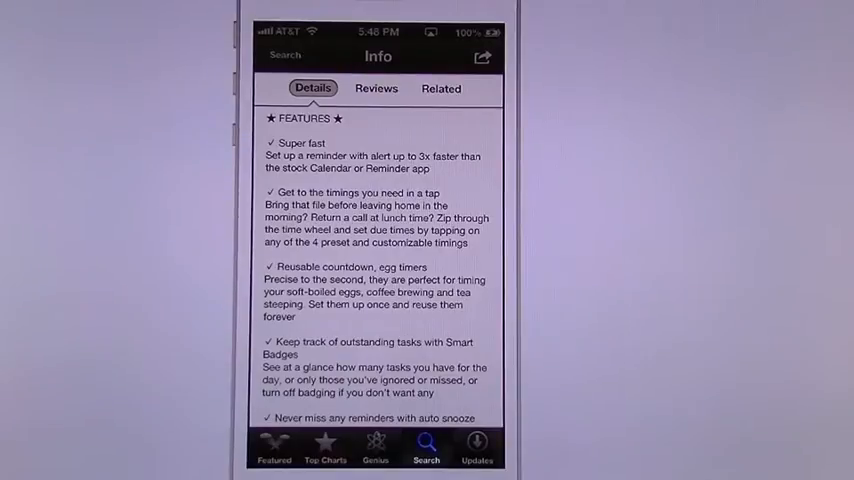
pyautogui.scroll(-3)
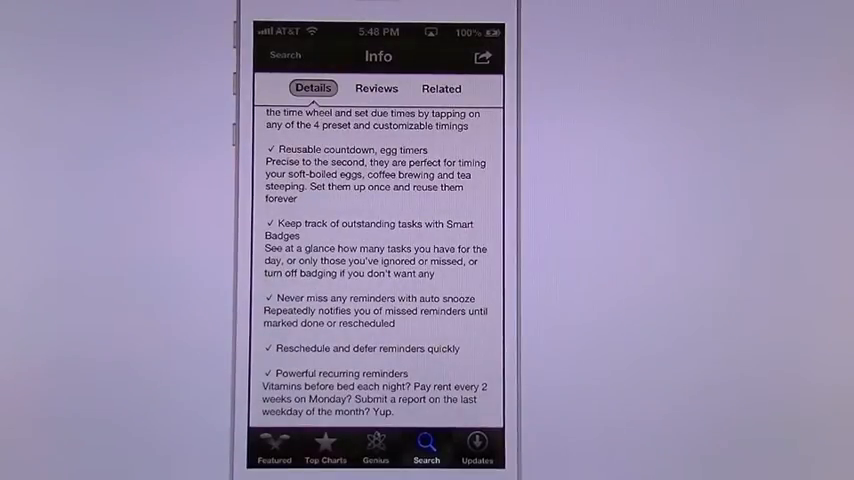
pyautogui.scroll(-3)
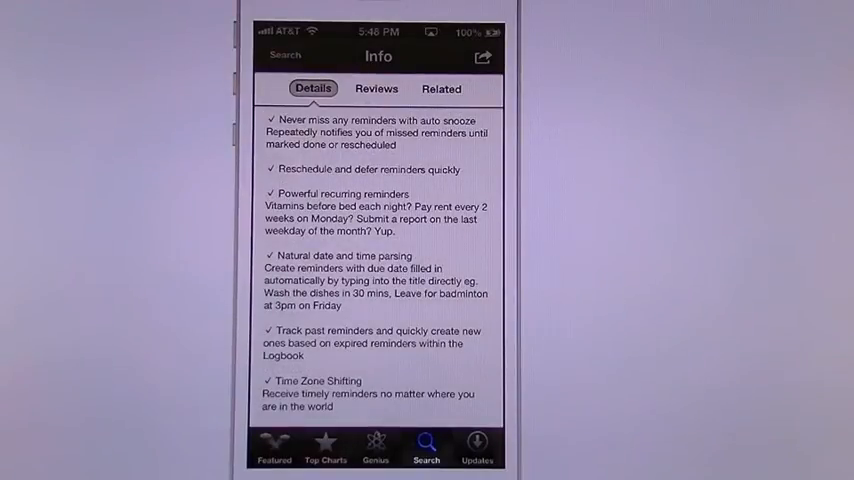
pyautogui.scroll(-3)
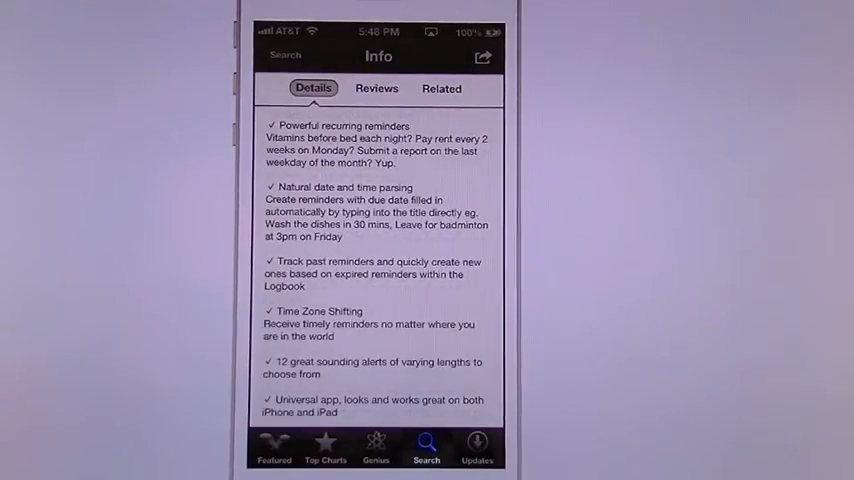
pyautogui.scroll(-3)
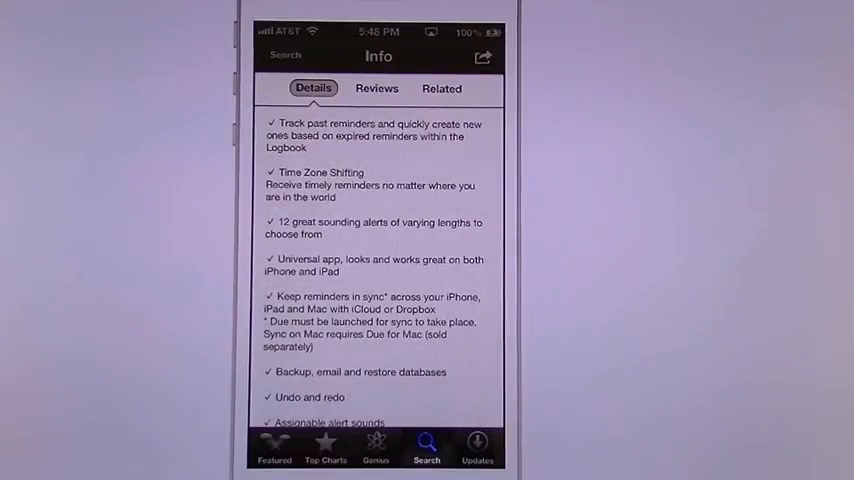
pyautogui.scroll(-3)
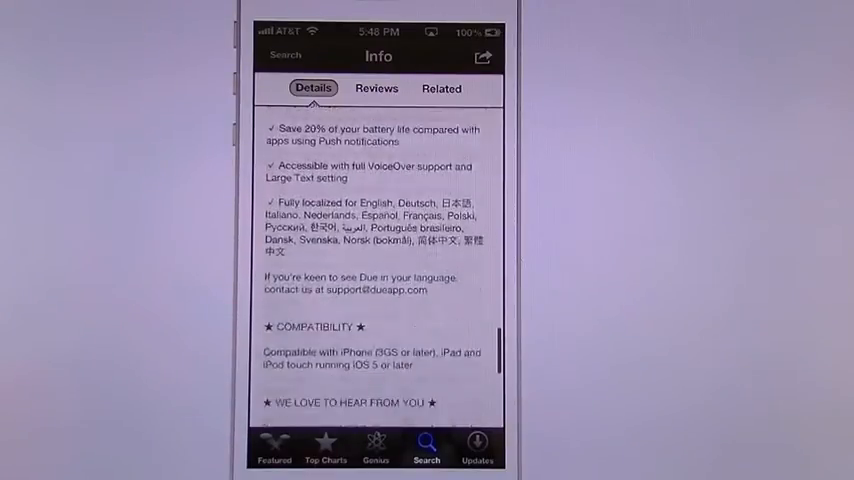
pyautogui.scroll(-3)
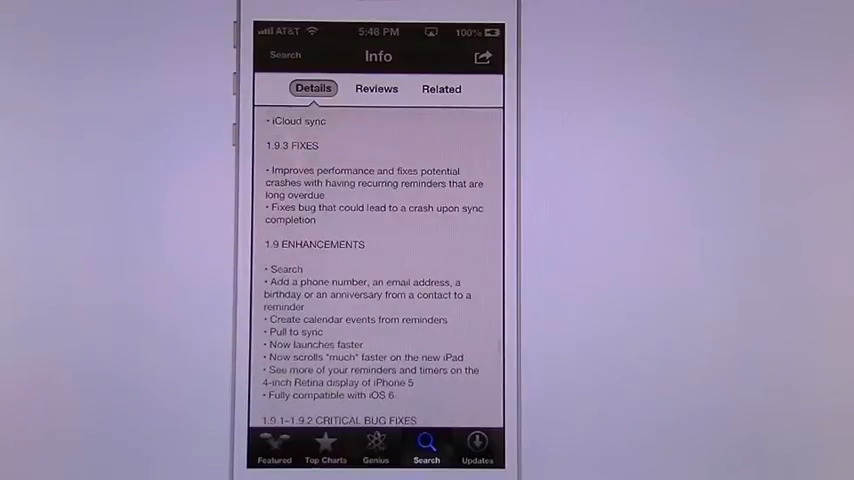
pyautogui.scroll(-3)
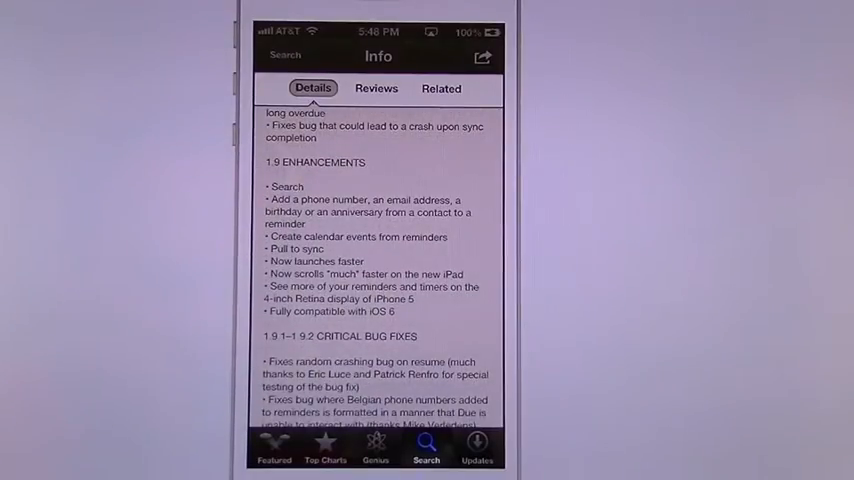
pyautogui.scroll(-3)
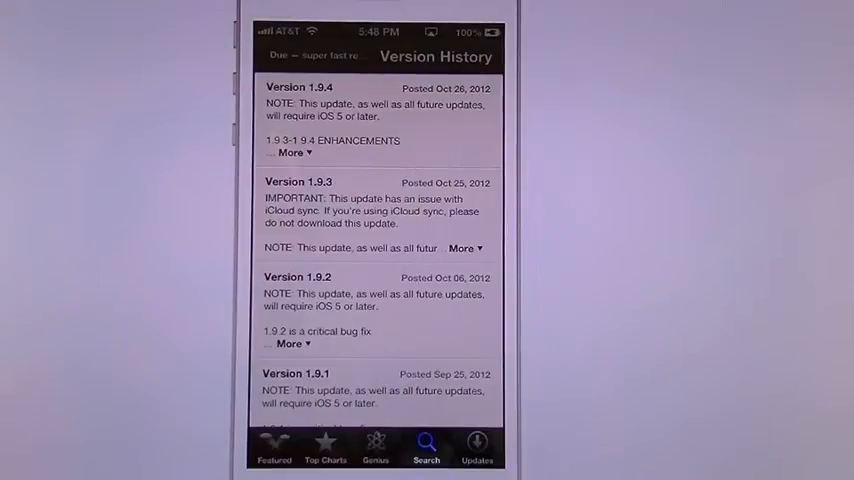
# Scroll through the releases in the Due listing's Version History.
pyautogui.scroll(-3)
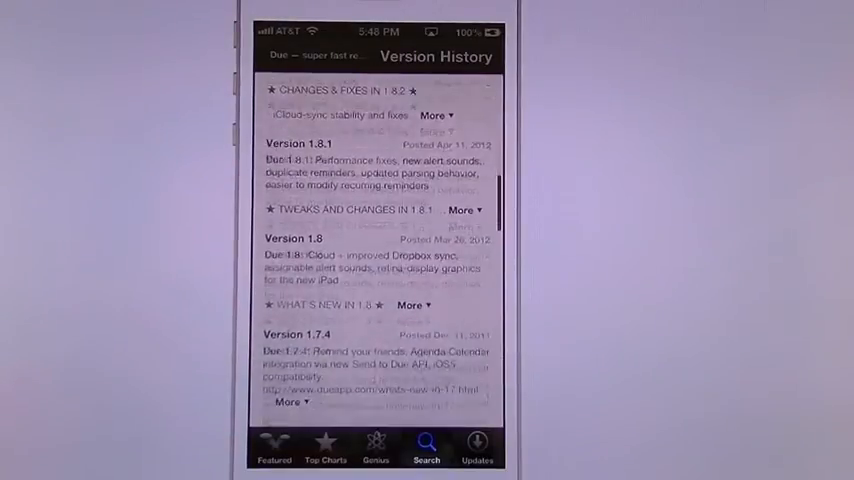
pyautogui.scroll(-3)
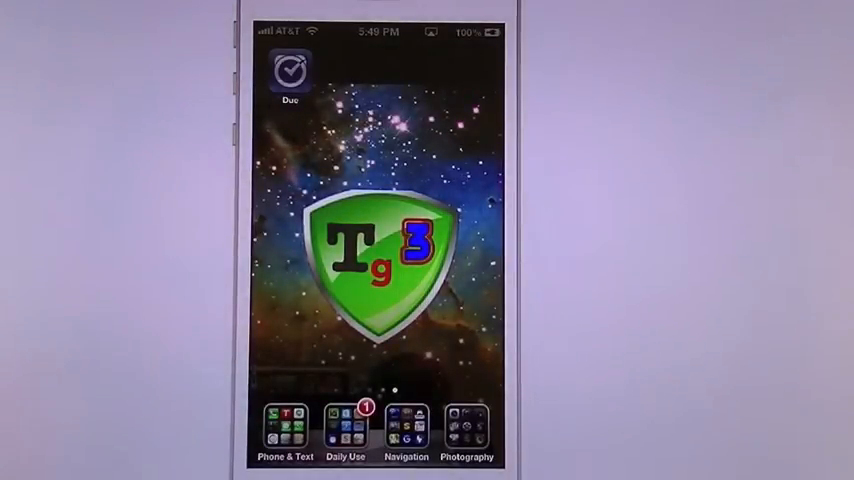
# Launch Due from the home screen and browse reminders from August down to 2014 entries.
pyautogui.click(292, 72)
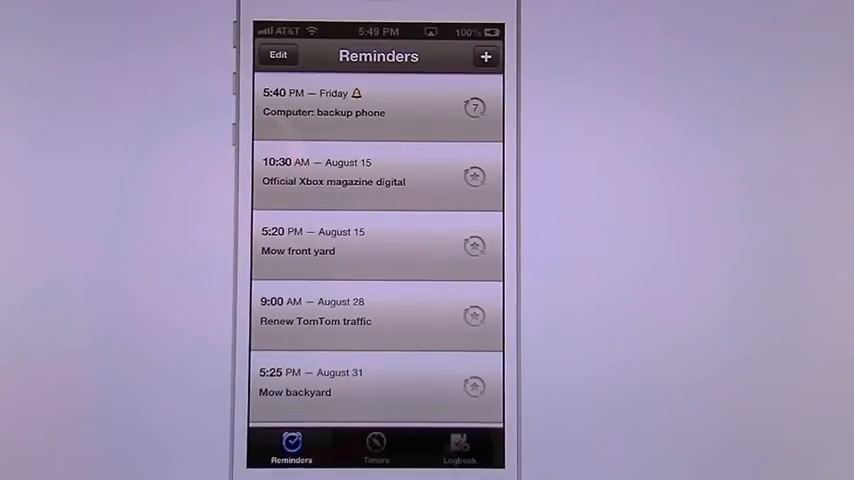
pyautogui.scroll(-3)
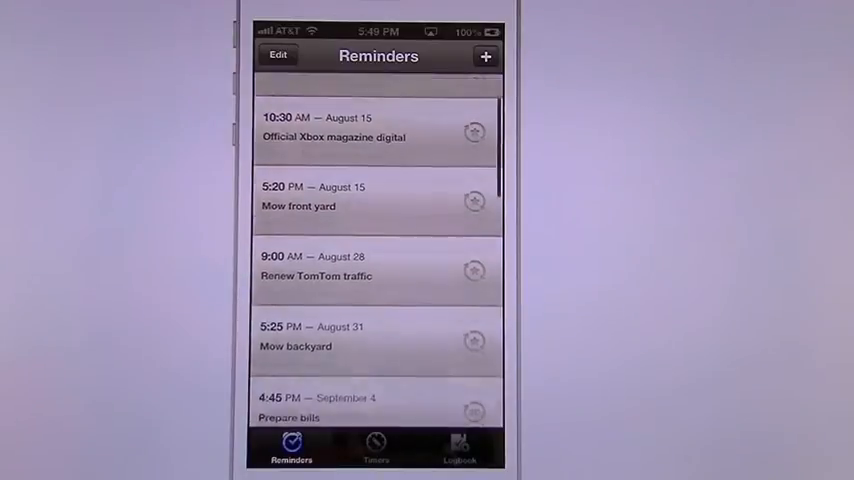
pyautogui.scroll(-3)
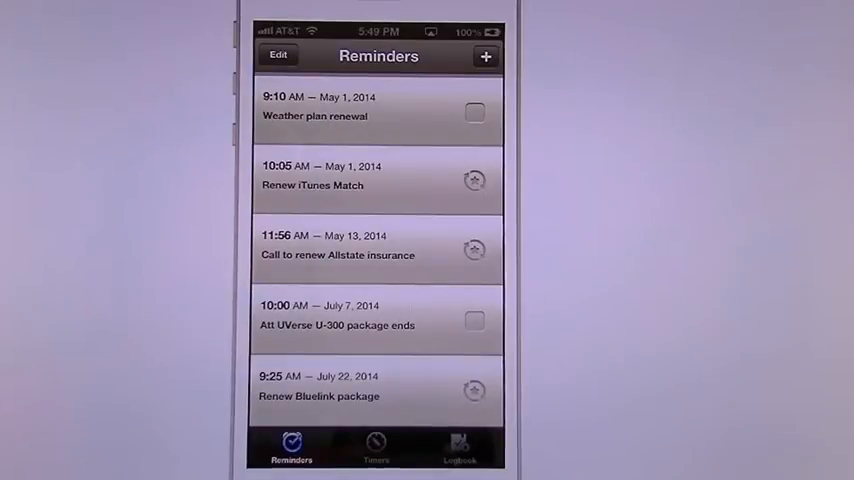
# View the preset countdown Timers list, then move on to the app's Settings screen.
pyautogui.click(378, 448)
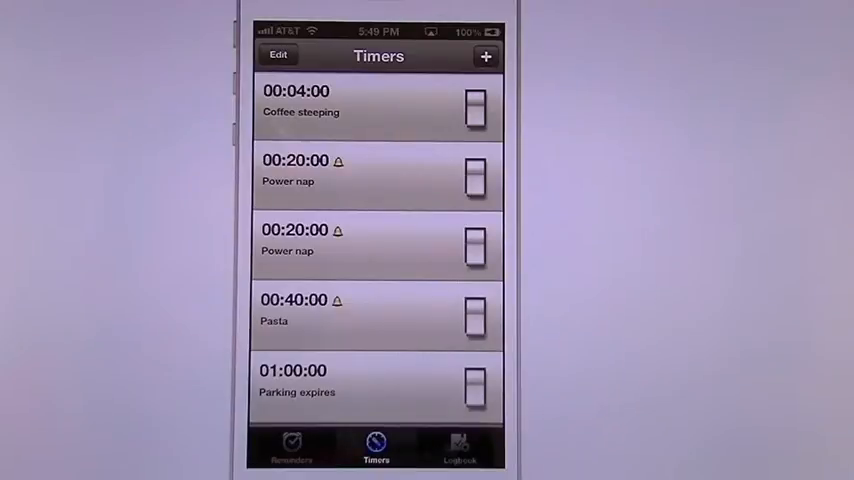
pyautogui.click(460, 448)
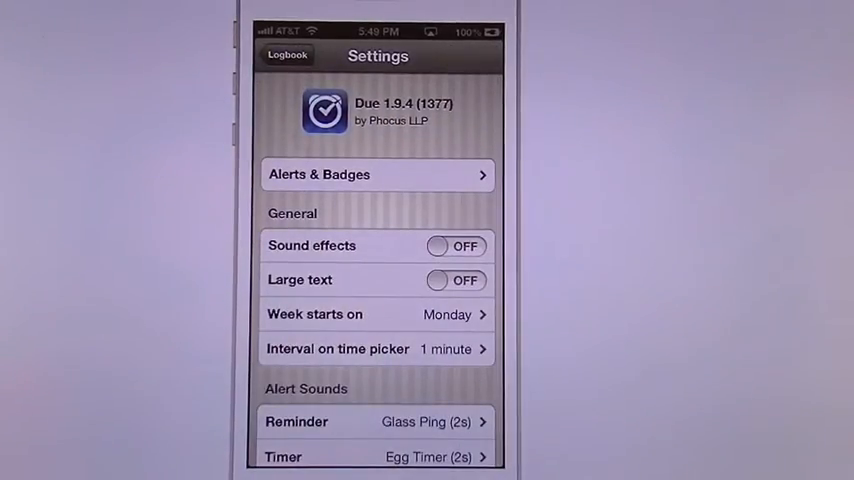
pyautogui.click(378, 174)
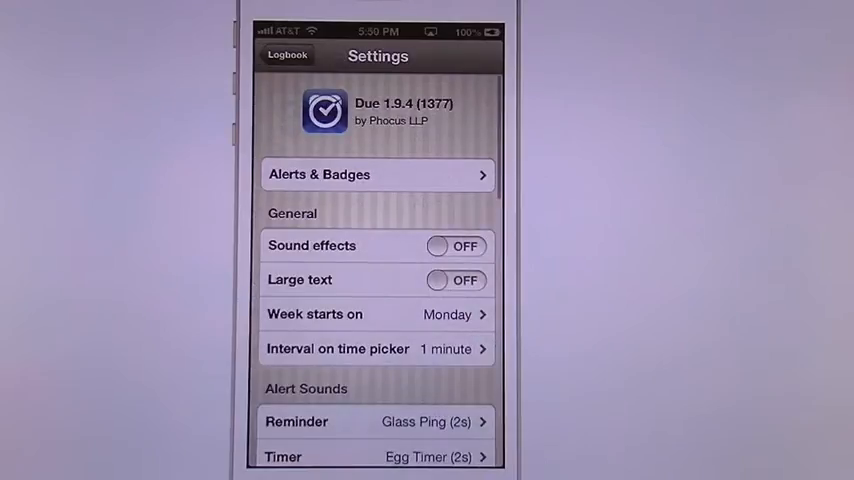
pyautogui.scroll(-3)
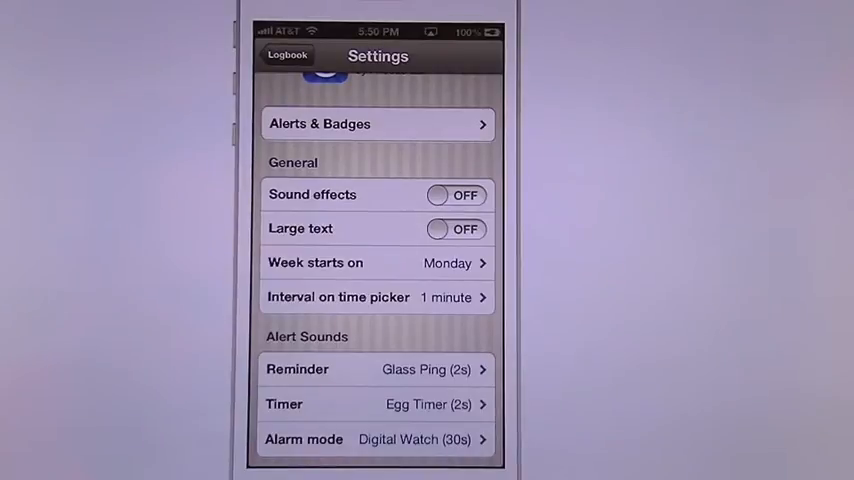
pyautogui.click(376, 262)
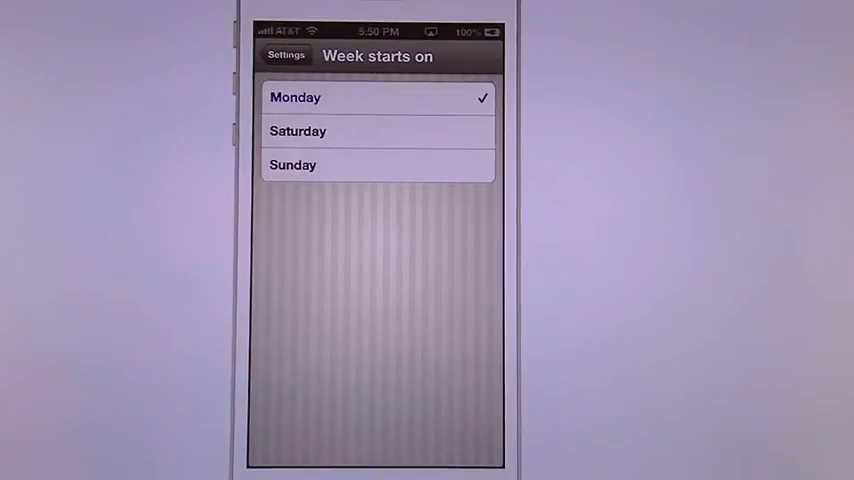
pyautogui.click(288, 56)
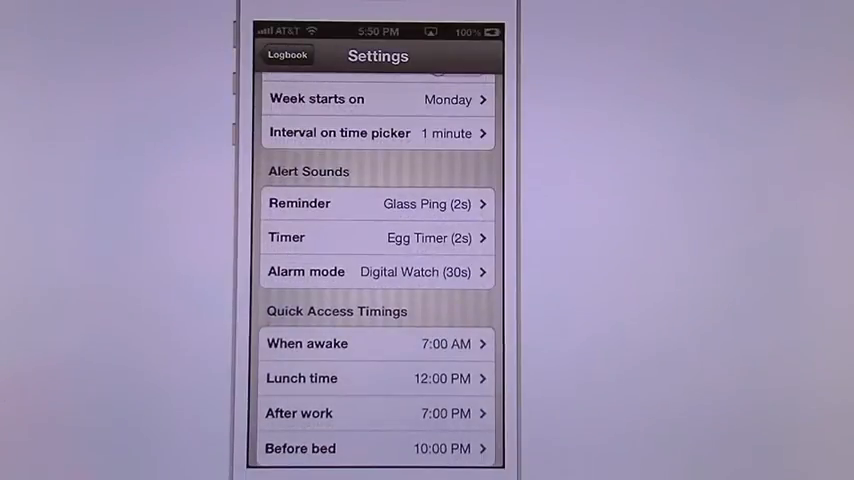
pyautogui.click(376, 204)
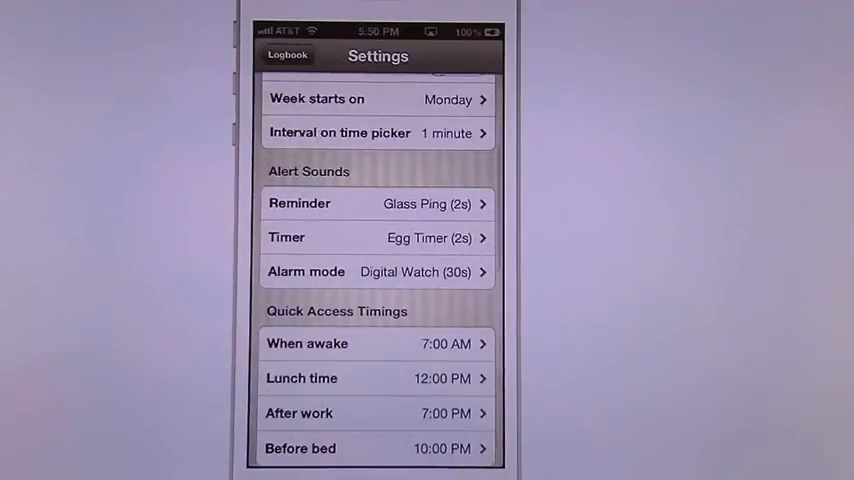
pyautogui.click(376, 236)
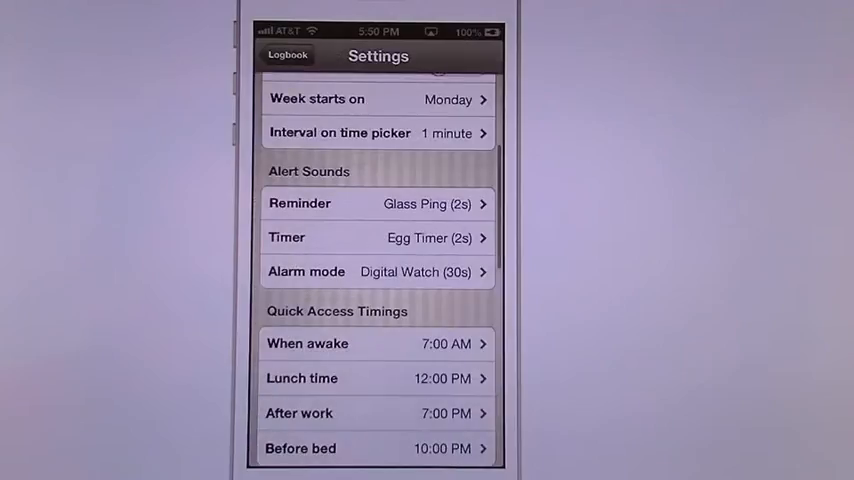
pyautogui.scroll(-3)
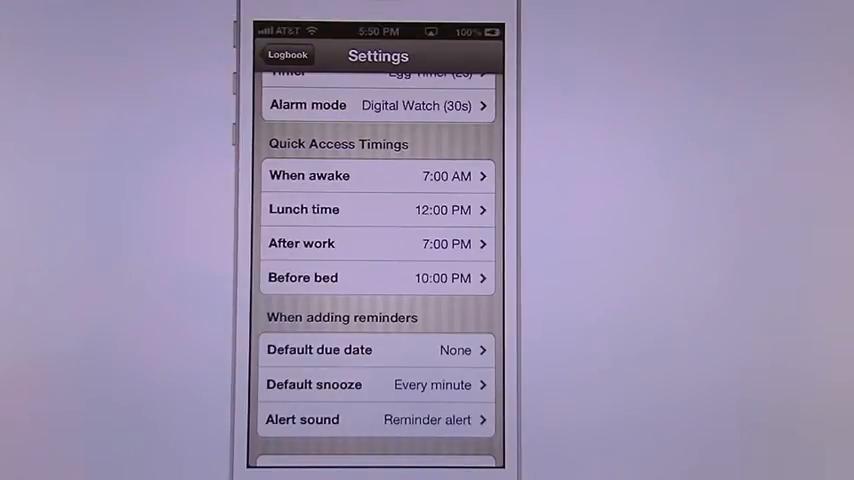
pyautogui.scroll(-3)
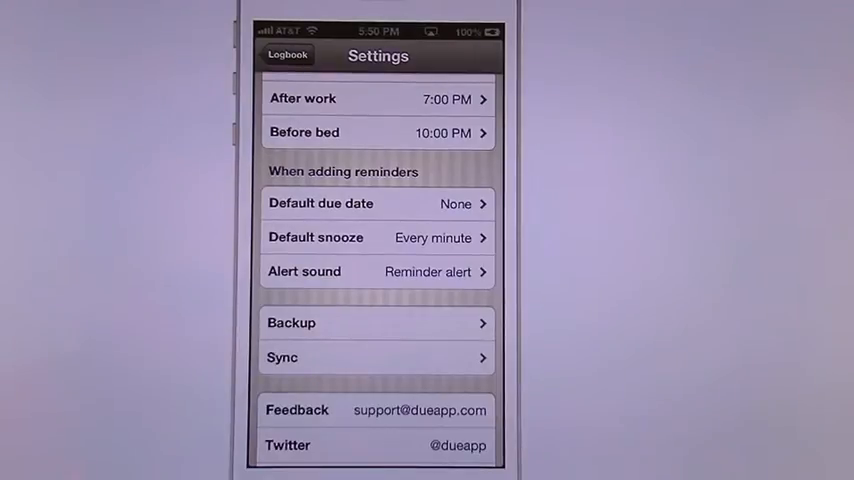
pyautogui.click(356, 204)
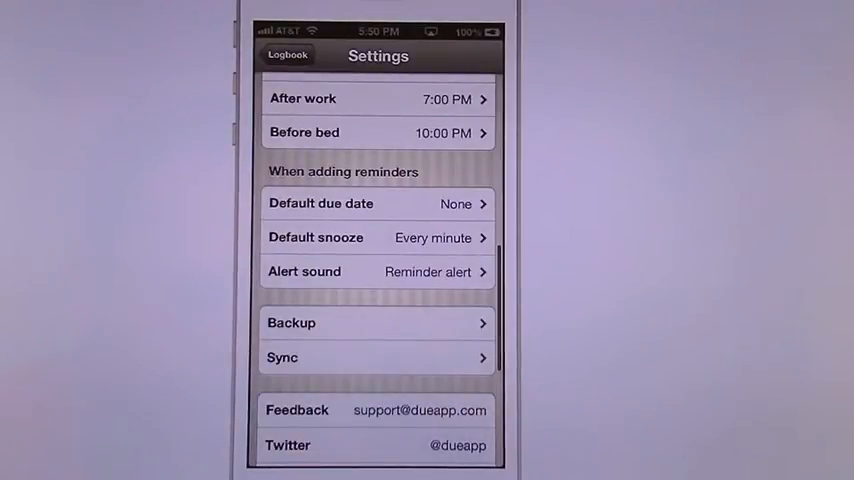
pyautogui.click(376, 236)
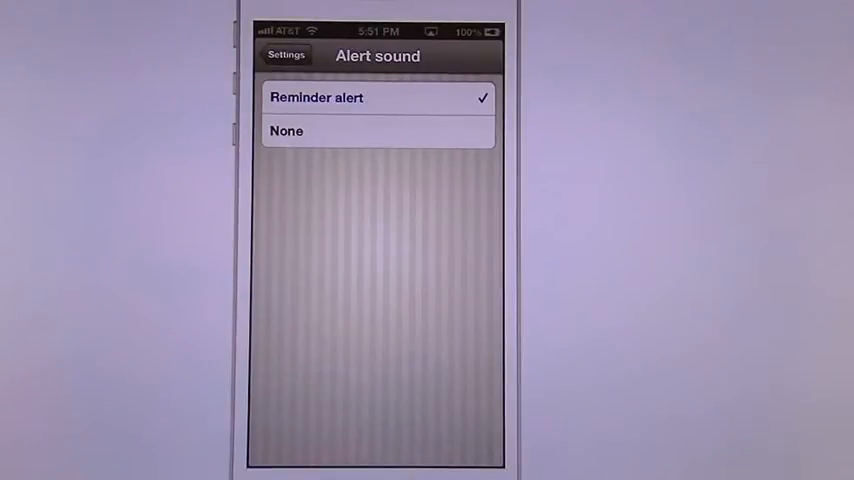
pyautogui.click(288, 54)
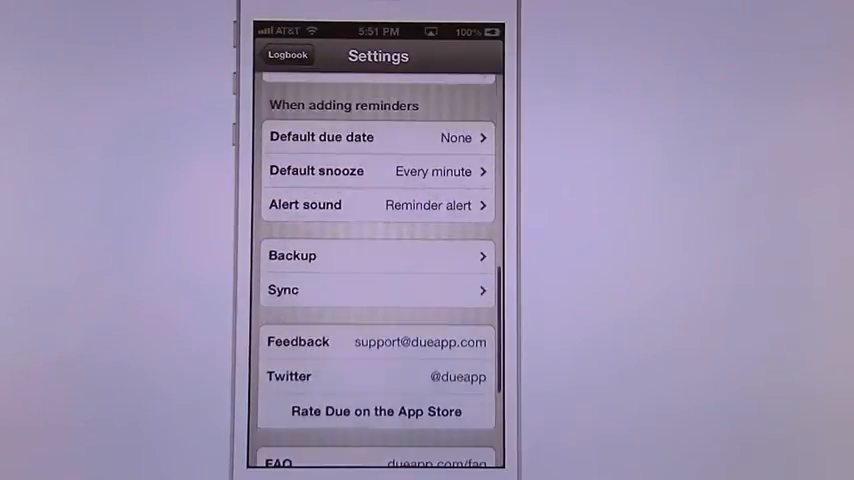
pyautogui.click(376, 256)
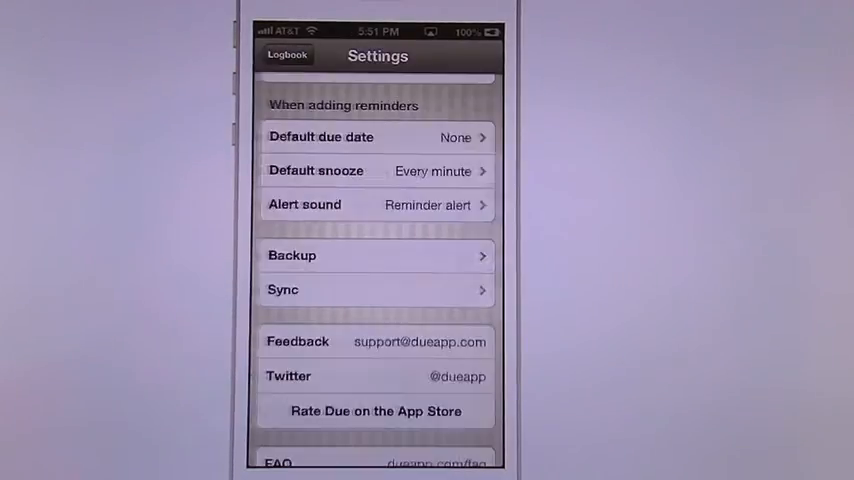
pyautogui.scroll(-3)
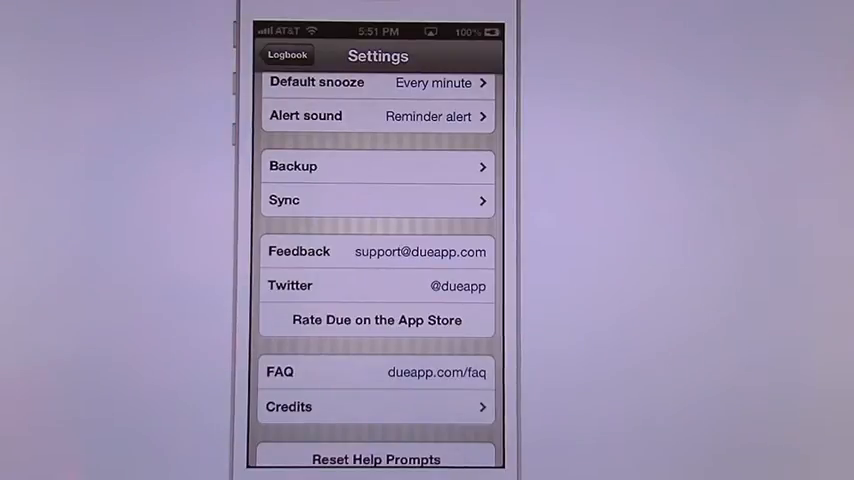
pyautogui.scroll(-3)
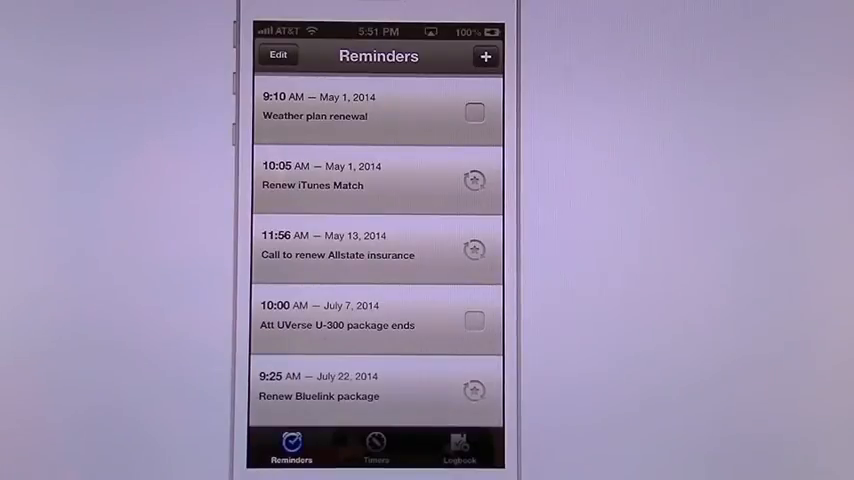
# Create a new reminder titled 'Test' due at the current time.
pyautogui.click(488, 56)
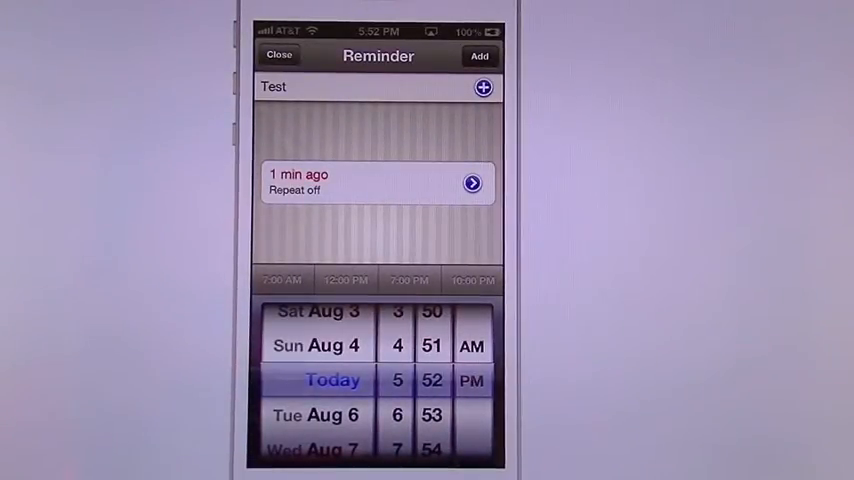
pyautogui.scroll(-3)
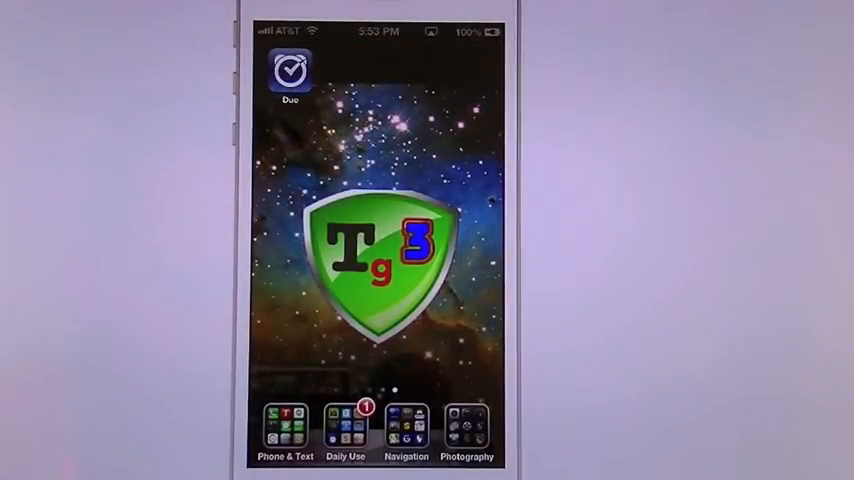
# Reopen Due and check off the Test reminder so it leaves the list.
pyautogui.click(292, 68)
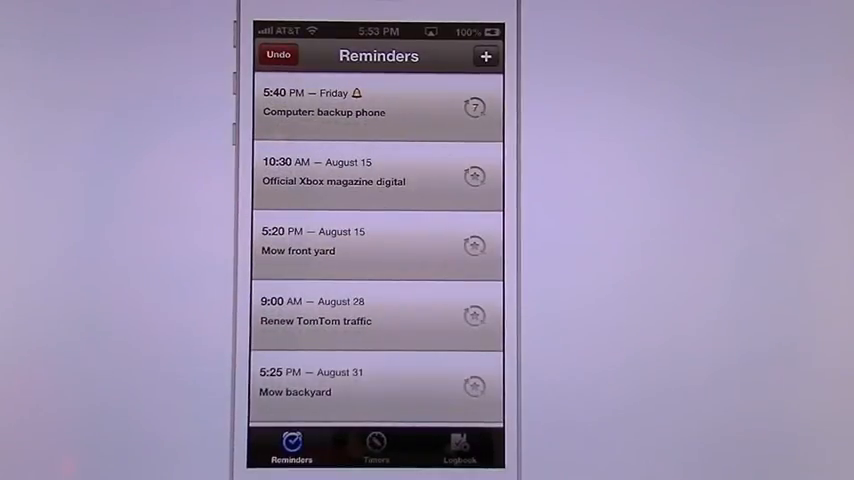
pyautogui.click(280, 56)
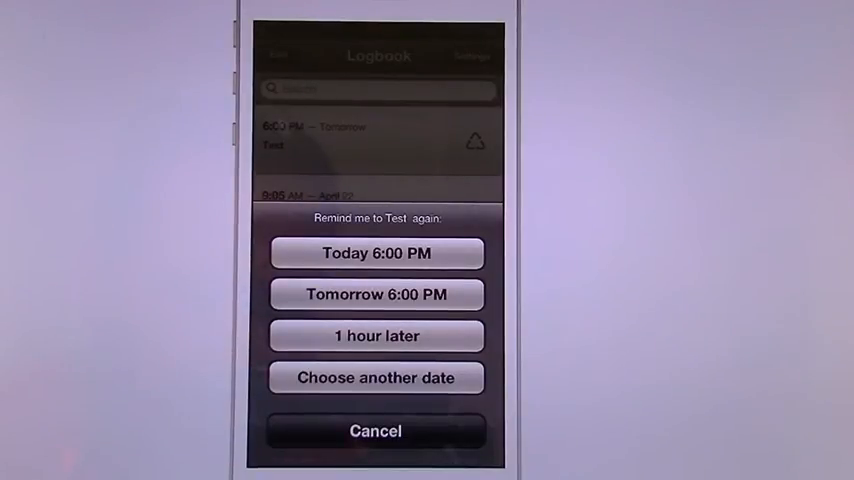
# Delete the completed Test entry from the logbook and return to Reminders.
pyautogui.click(376, 432)
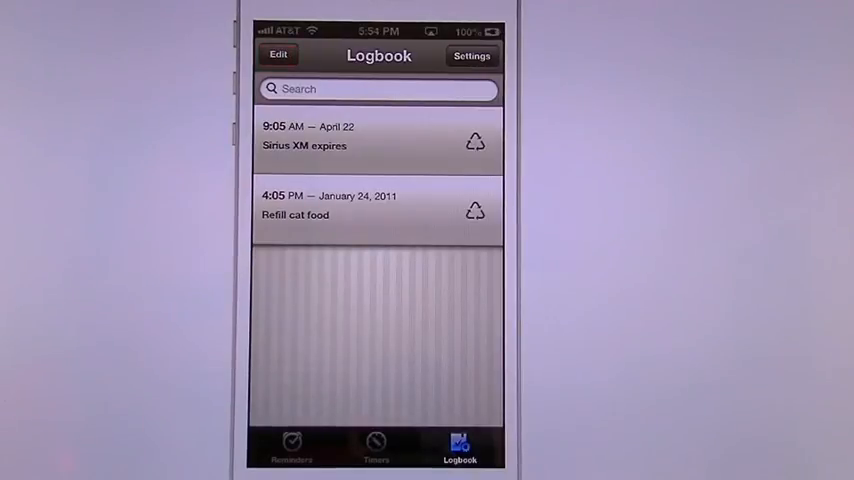
pyautogui.click(290, 448)
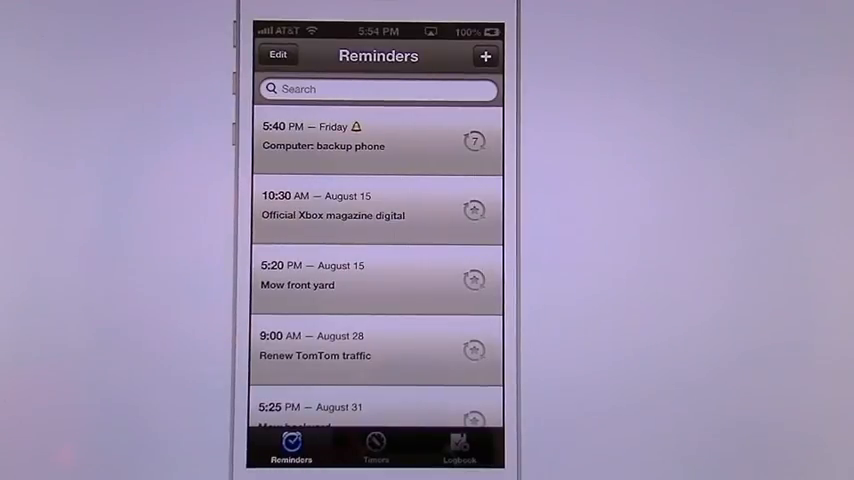
# Browse the upcoming reminders down to entries dated February 2014.
pyautogui.scroll(-3)
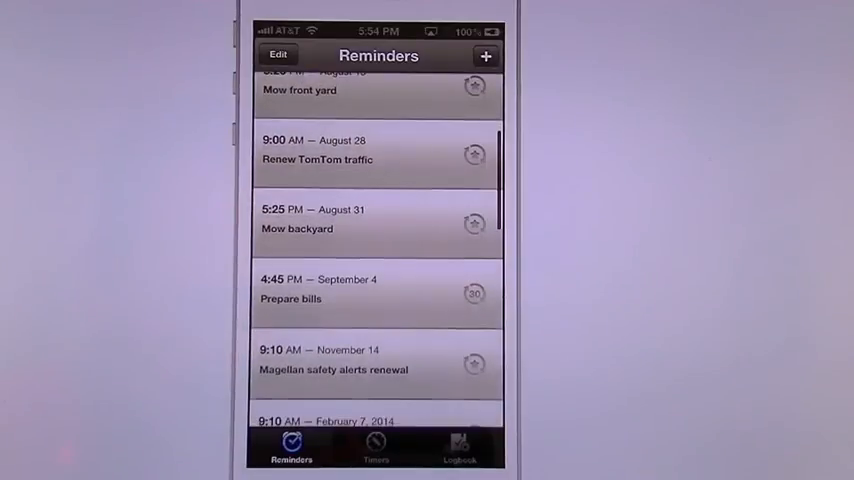
pyautogui.scroll(-3)
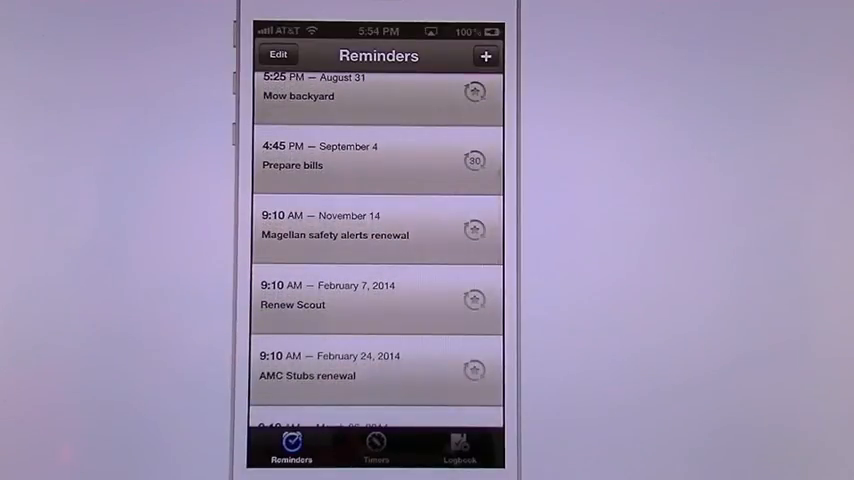